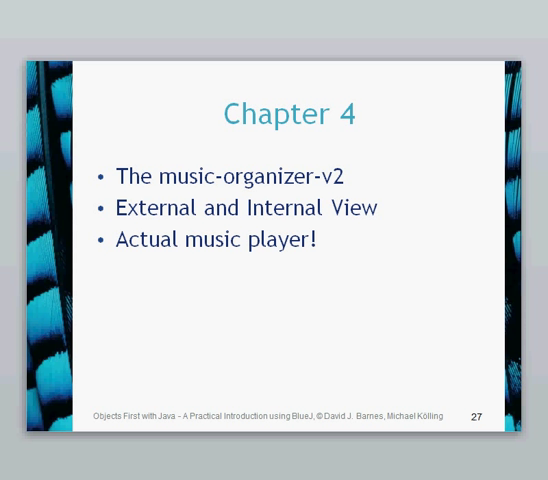
# Advance the slideshow to slide 28 on music-organizer-v2 abstraction and bring up the window switcher.
pyautogui.press('Right')
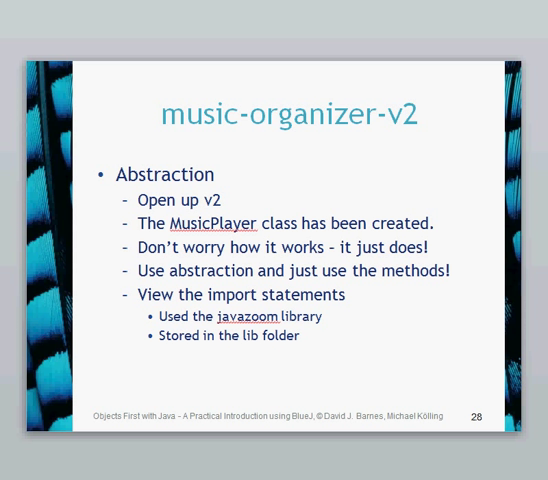
pyautogui.press('alt+tab')
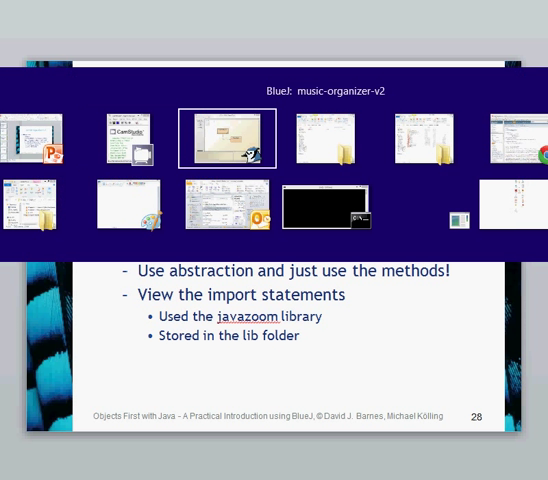
# Bring the BlueJ music-organizer-v2 project window to the front.
pyautogui.click(226, 137)
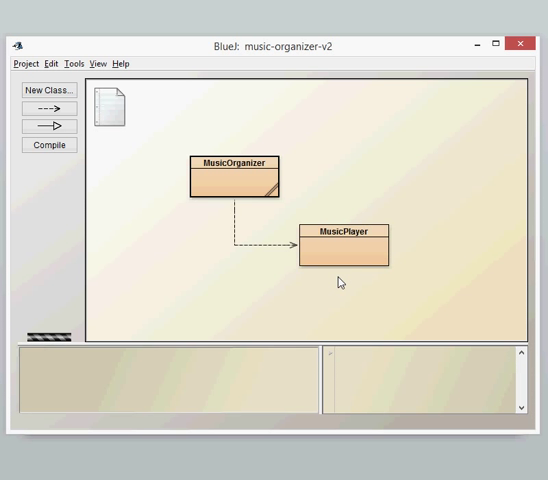
pyautogui.moveTo(336, 304)
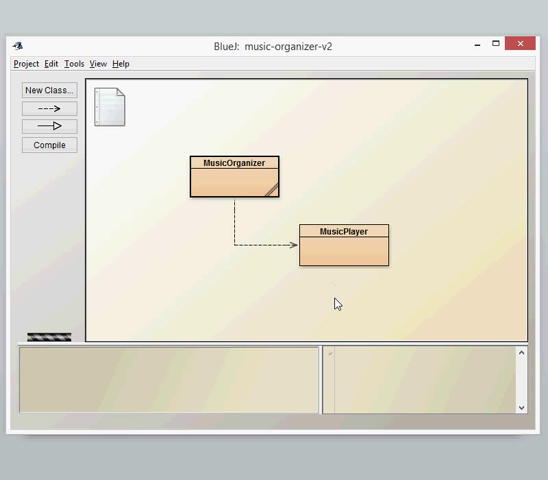
pyautogui.moveTo(346, 256)
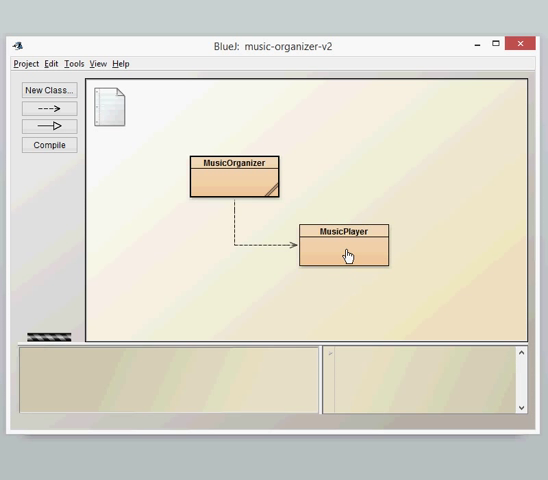
# Create the MusicPlayer object musicPla1 and list its methods playSample, startPlaying and stop.
pyautogui.rightClick(348, 253)
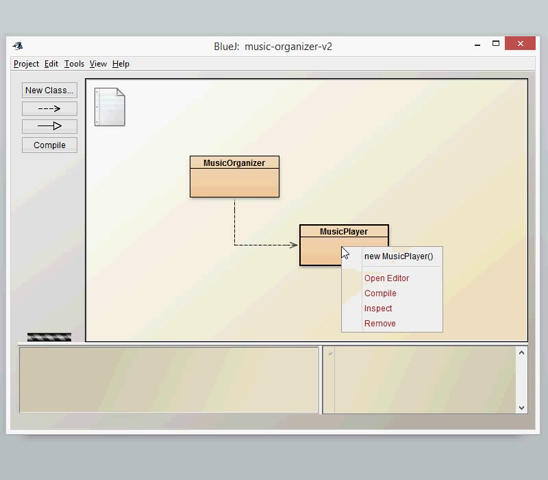
pyautogui.moveTo(390, 255)
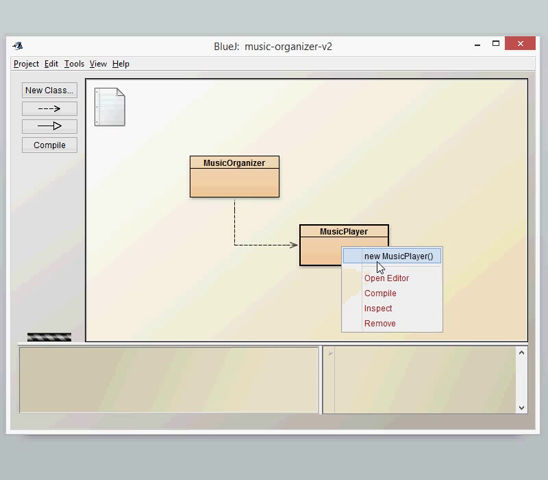
pyautogui.click(383, 255)
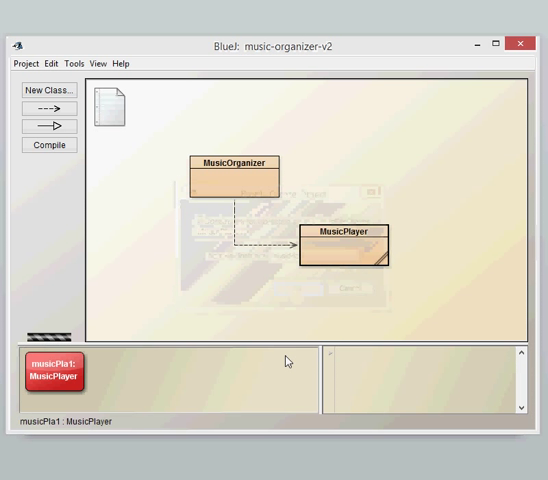
pyautogui.rightClick(54, 372)
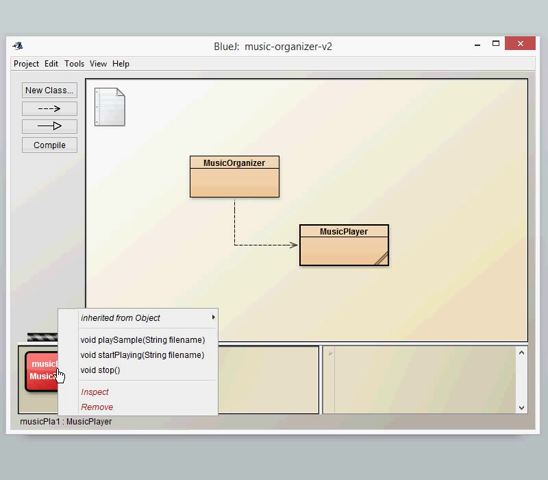
pyautogui.moveTo(143, 355)
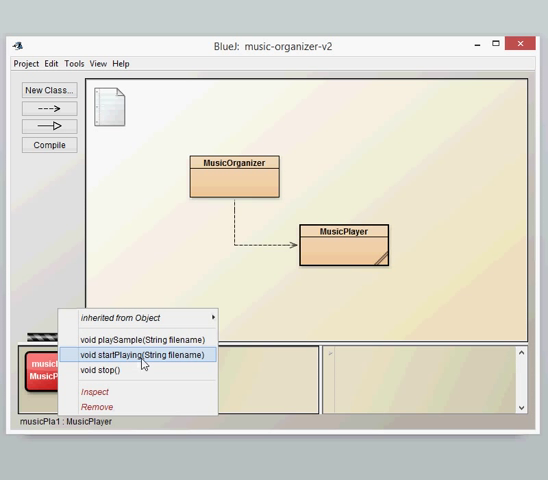
# Run startPlaying on musicPla1 with the file path c:\music\elvis.mp3.
pyautogui.click(149, 355)
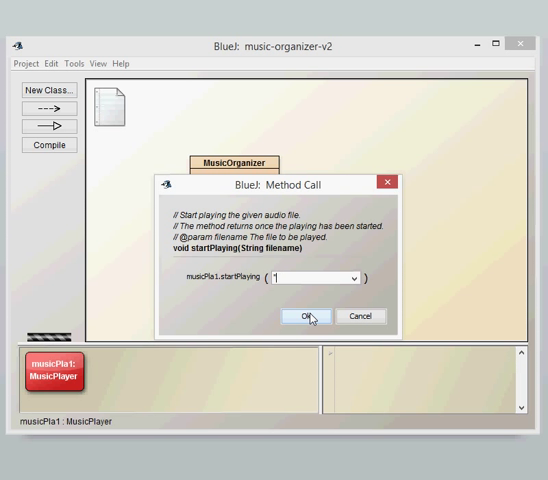
pyautogui.write('"c:\\"')
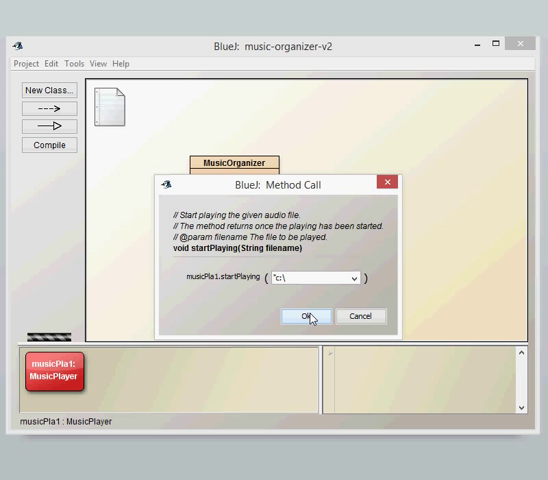
pyautogui.write('music\\\\elvis.mp3"')
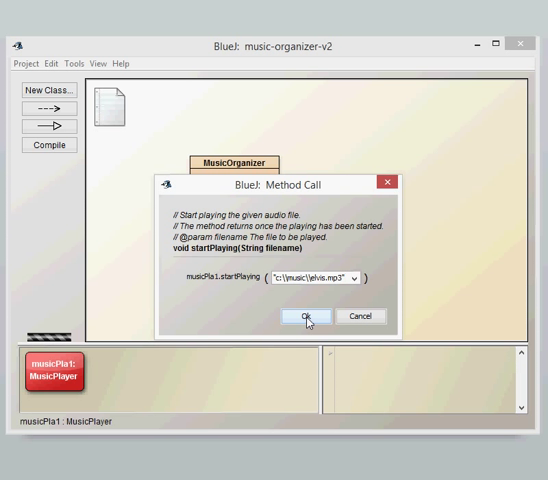
pyautogui.click(303, 316)
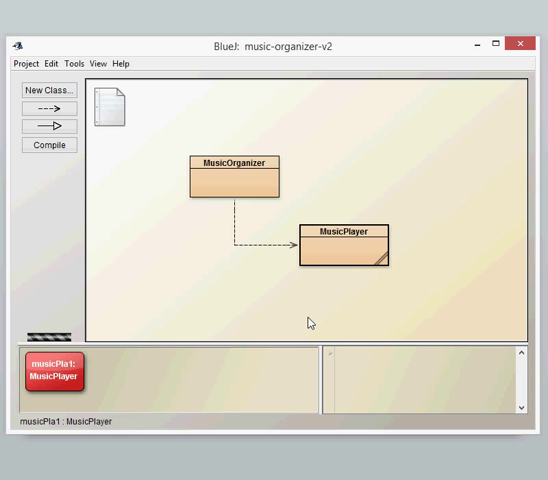
# Call stop() on musicPla1, letting the virtual machine reset and empty the object bench.
pyautogui.rightClick(53, 372)
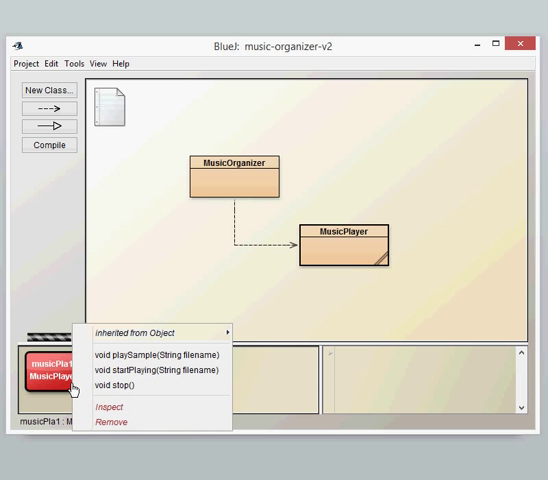
pyautogui.moveTo(150, 387)
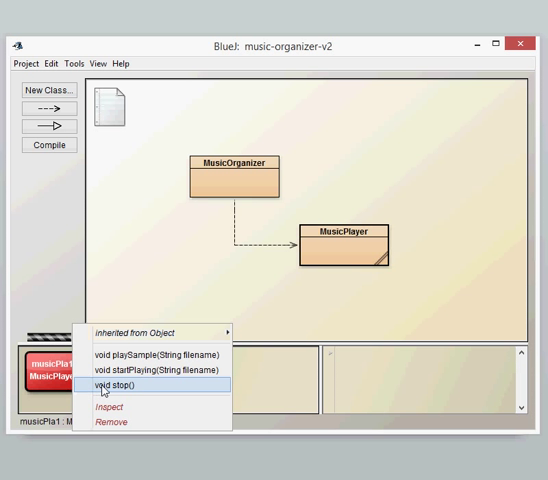
pyautogui.click(120, 387)
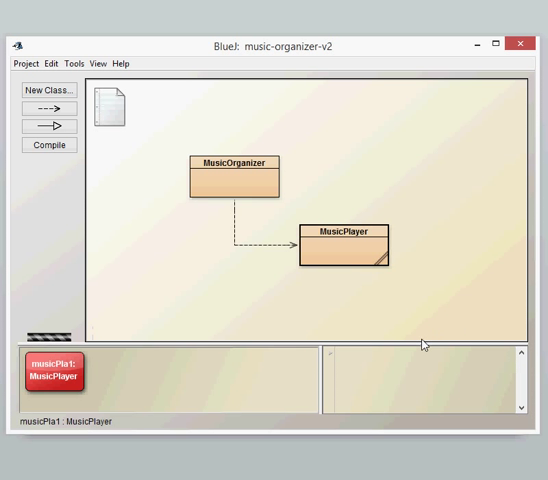
pyautogui.moveTo(88, 83)
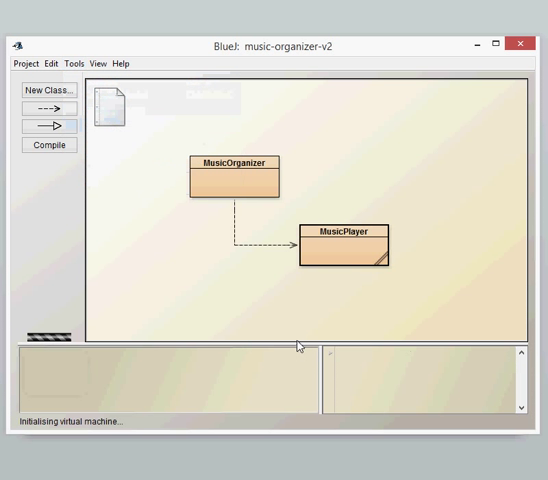
pyautogui.rightClick(231, 178)
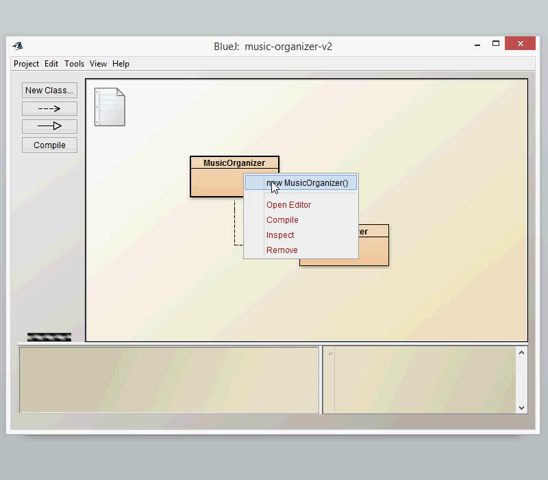
# Instantiate MusicOrganizer as musicOrg1 and list its methods such as addFile and stopPlaying.
pyautogui.click(305, 182)
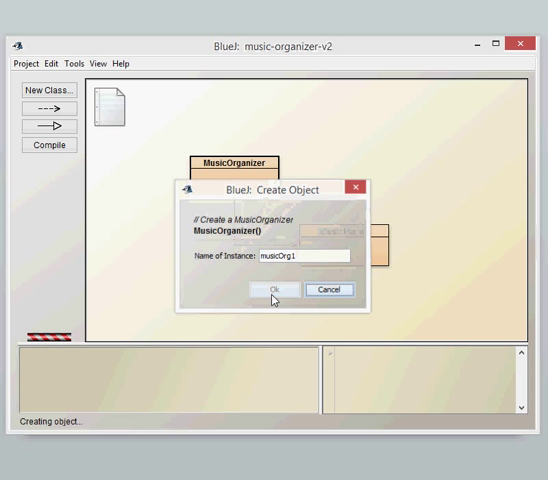
pyautogui.click(277, 289)
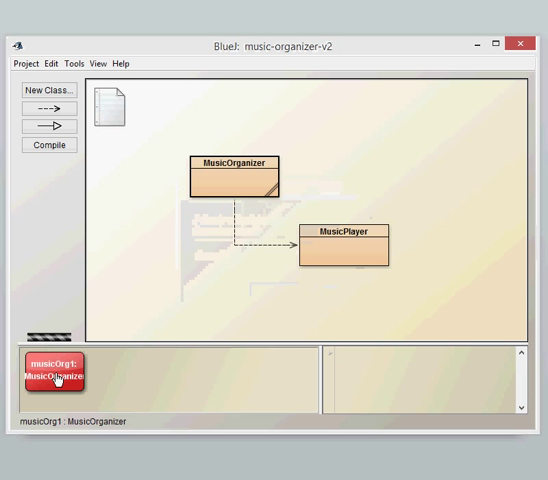
pyautogui.rightClick(55, 375)
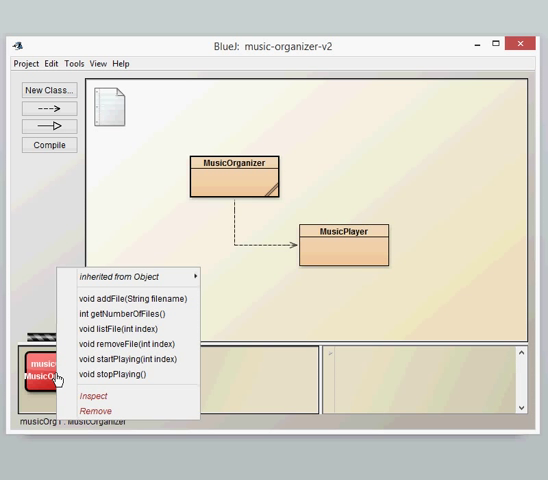
pyautogui.moveTo(132, 298)
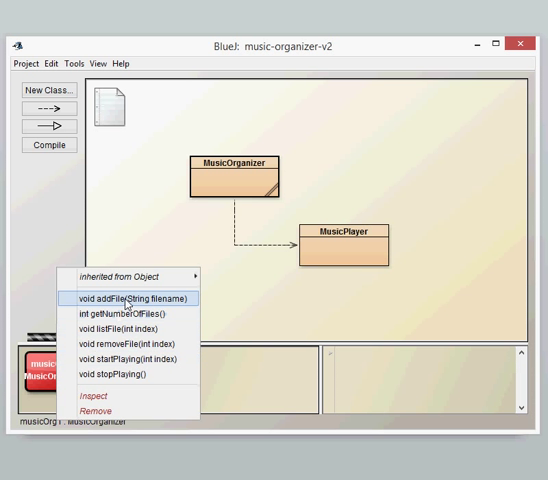
pyautogui.moveTo(138, 344)
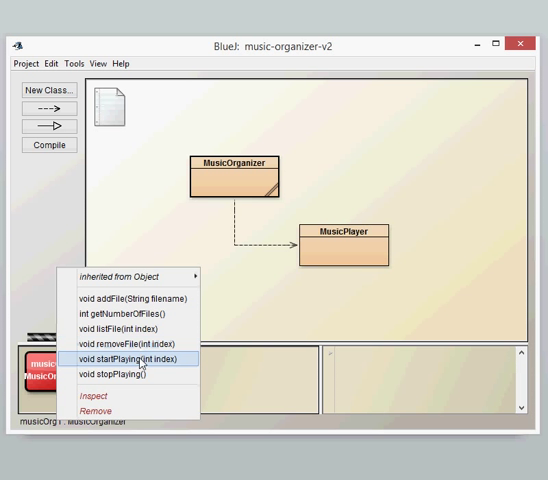
pyautogui.moveTo(138, 374)
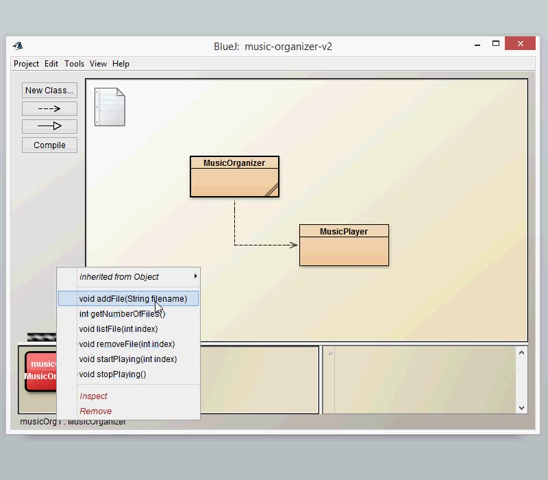
# Add "c:\music\elvis.mp3" to musicOrg1 with addFile, then play the file at index 0.
pyautogui.click(130, 298)
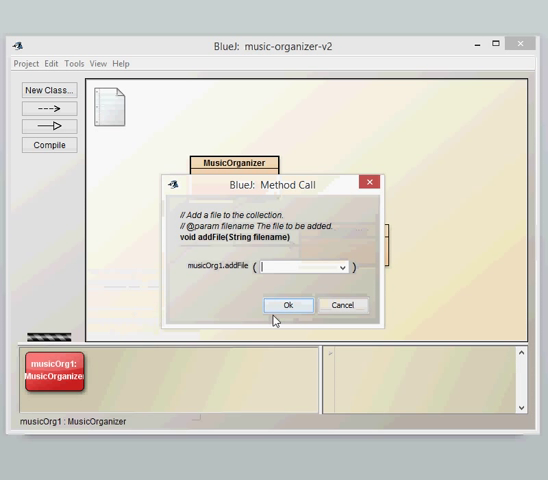
pyautogui.write('"')
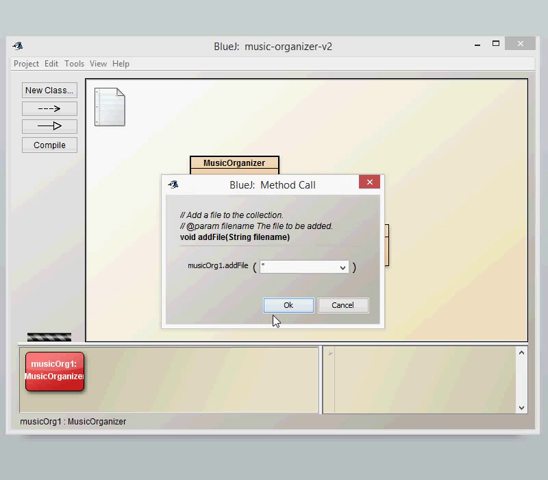
pyautogui.write('c:\\\\')
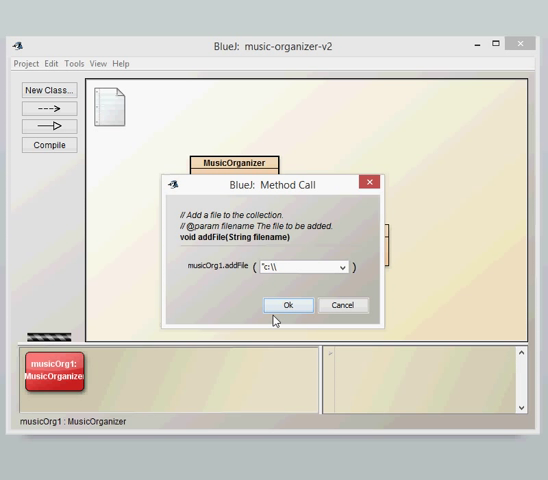
pyautogui.write('music\\\\')
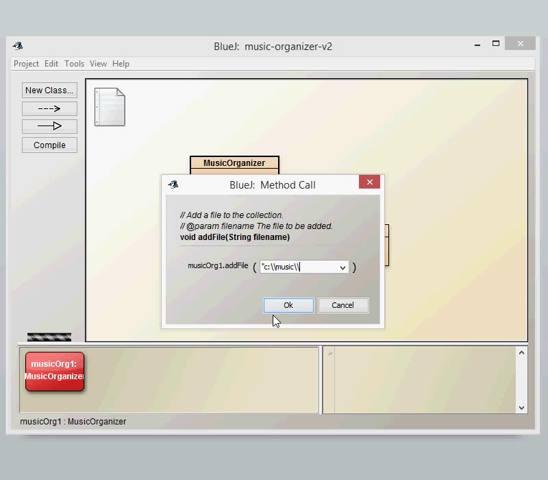
pyautogui.write('elvis.mp3')
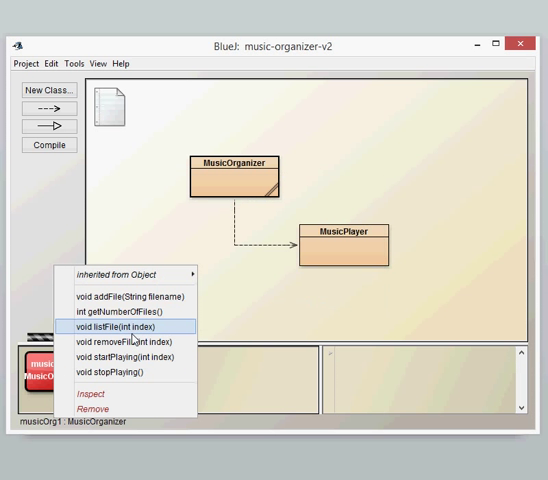
pyautogui.click(120, 357)
pyautogui.write('0')
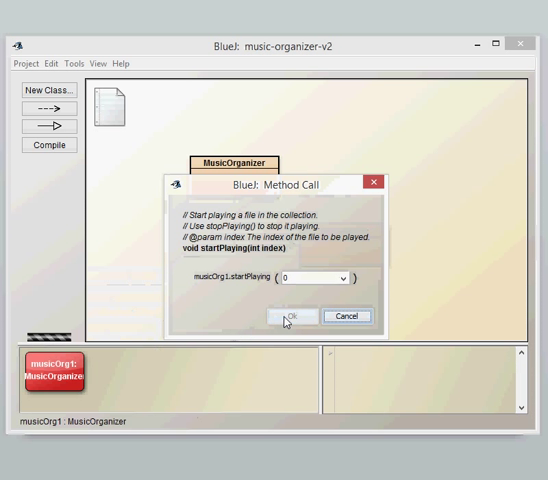
pyautogui.click(289, 315)
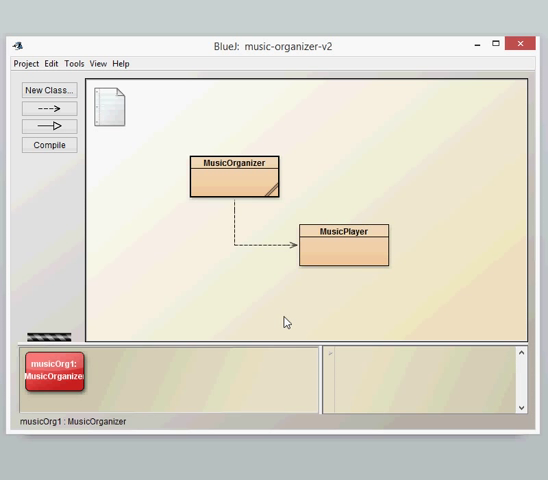
# View the MusicPlayer class source in BlueJ's editor after the VM reset clears musicOrg1.
pyautogui.rightClick(53, 372)
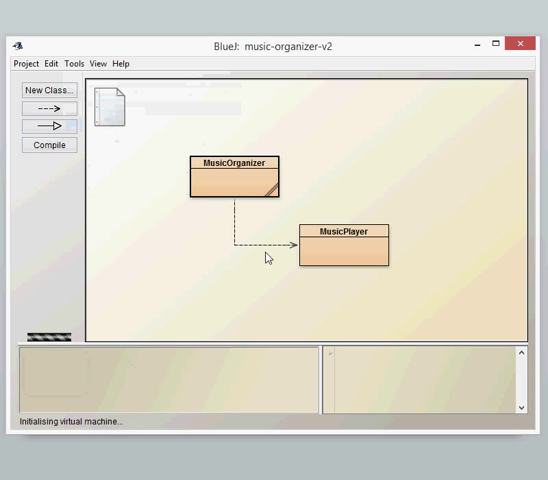
pyautogui.doubleClick(351, 246)
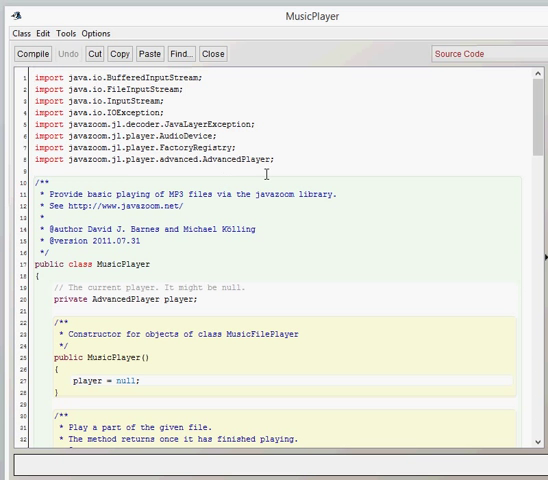
pyautogui.moveTo(285, 160)
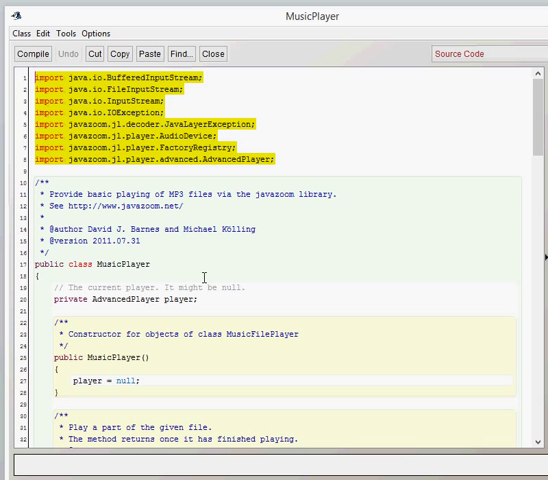
pyautogui.scroll(-3)
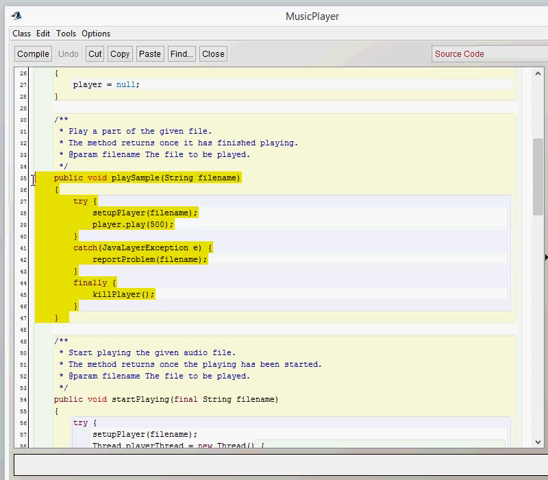
pyautogui.moveTo(143, 224)
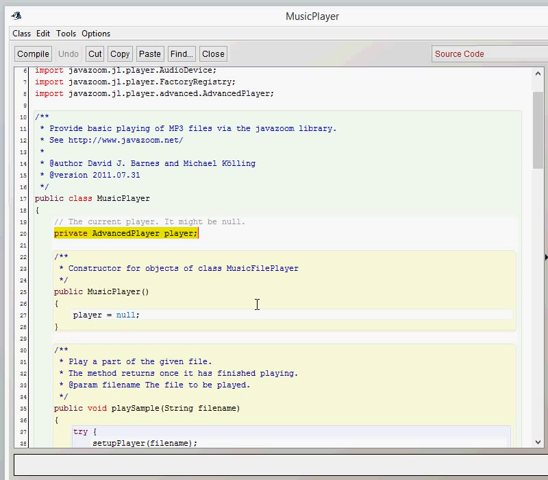
pyautogui.scroll(3)
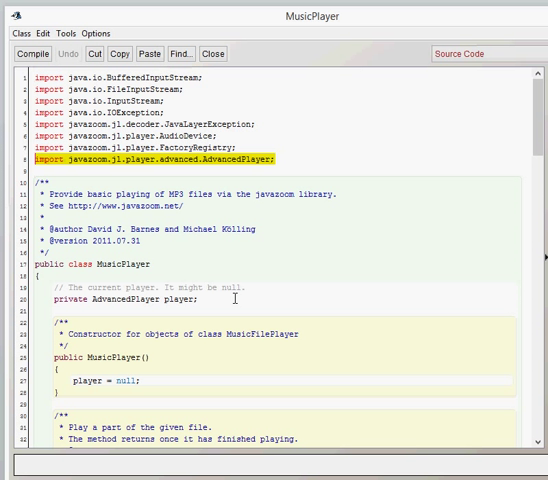
pyautogui.scroll(-3)
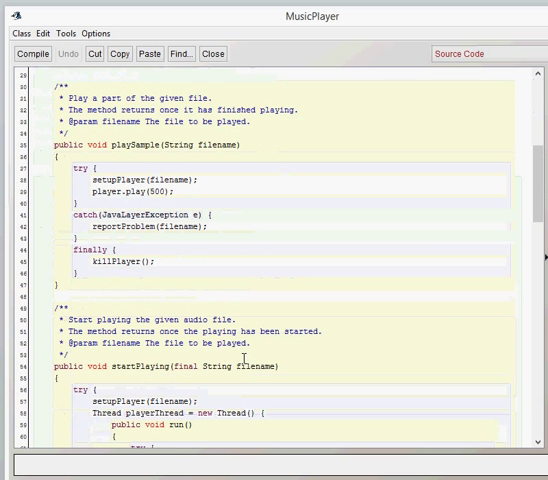
pyautogui.scroll(-3)
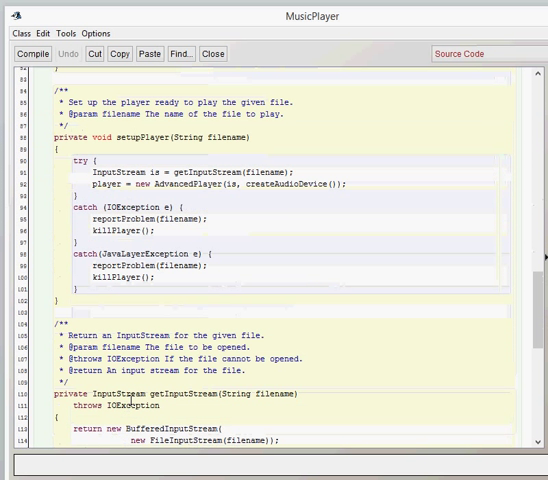
# Scroll down through the MusicPlayer source to review the setupPlayer method.
pyautogui.scroll(-3)
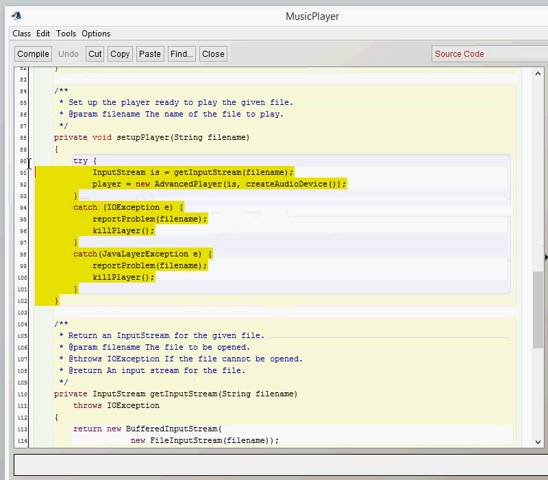
pyautogui.scroll(-3)
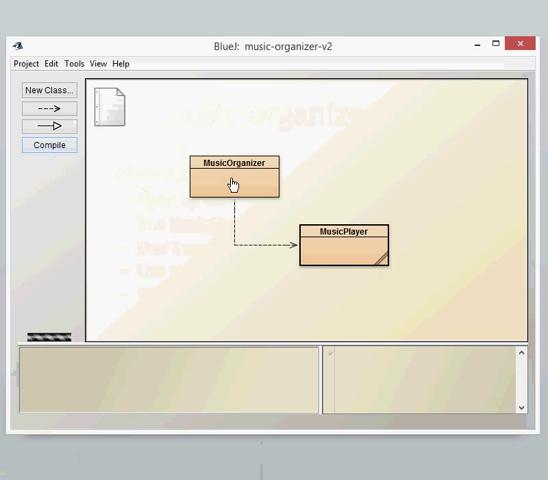
# Open MusicOrganizer's source and read from the constructor down to startPlaying and stopPlaying.
pyautogui.doubleClick(232, 175)
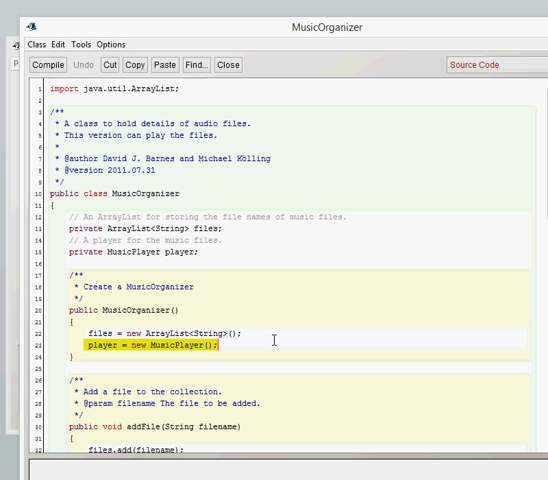
pyautogui.scroll(-3)
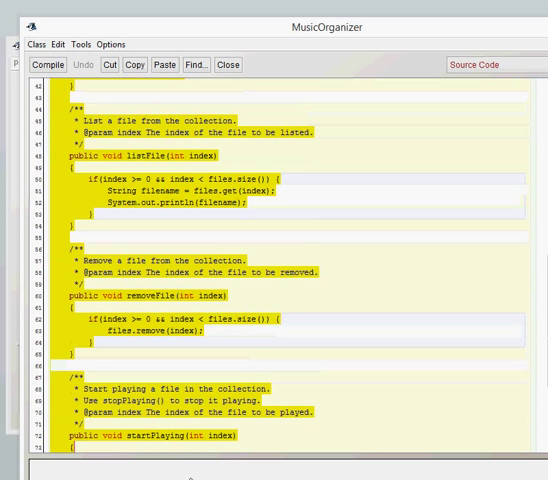
pyautogui.scroll(-3)
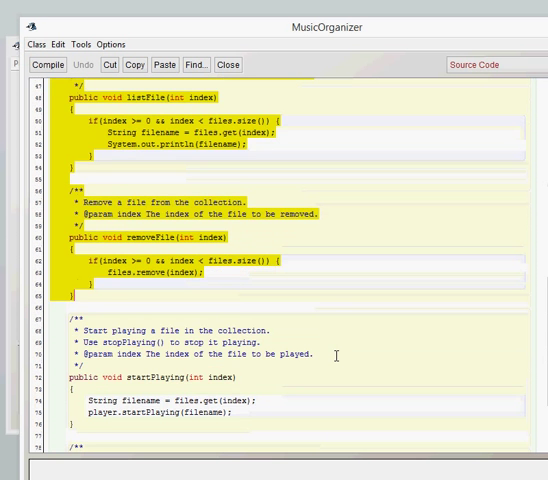
pyautogui.scroll(-3)
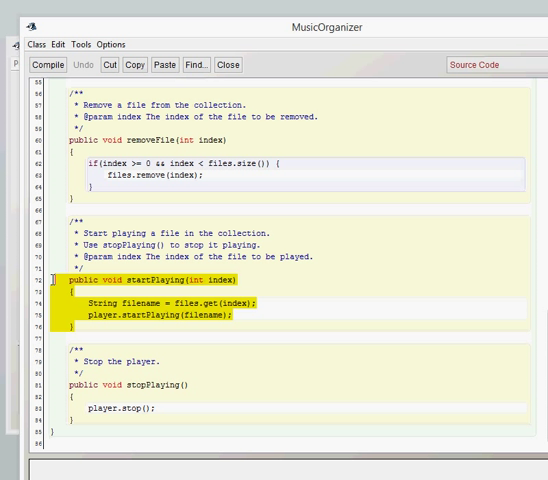
# Highlight filename in startPlaying, then list musicPla1's playSample, startPlaying and stop methods.
pyautogui.doubleClick(140, 301)
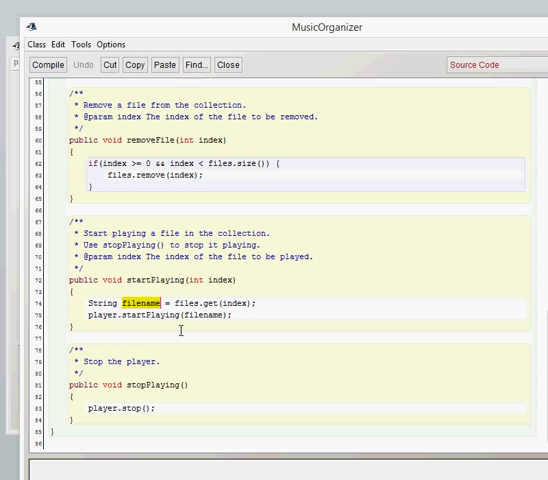
pyautogui.doubleClick(203, 315)
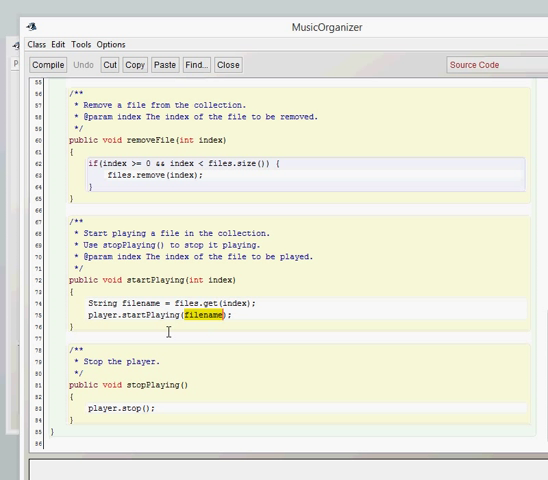
pyautogui.moveTo(11, 316)
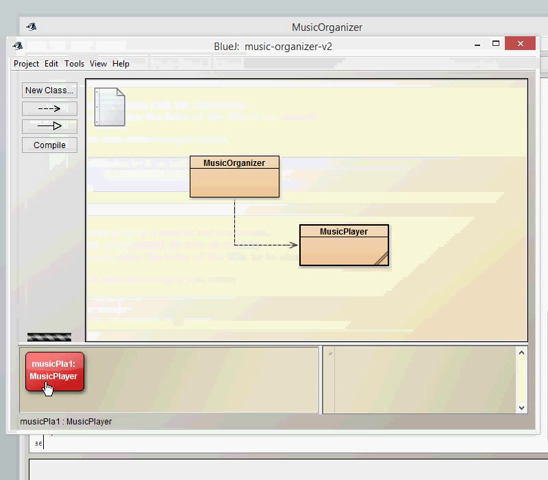
pyautogui.rightClick(55, 373)
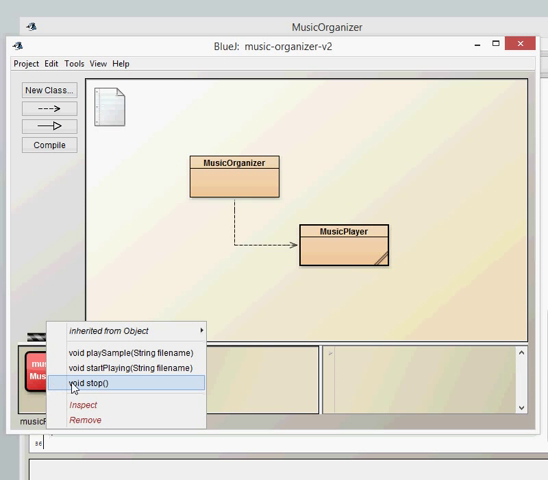